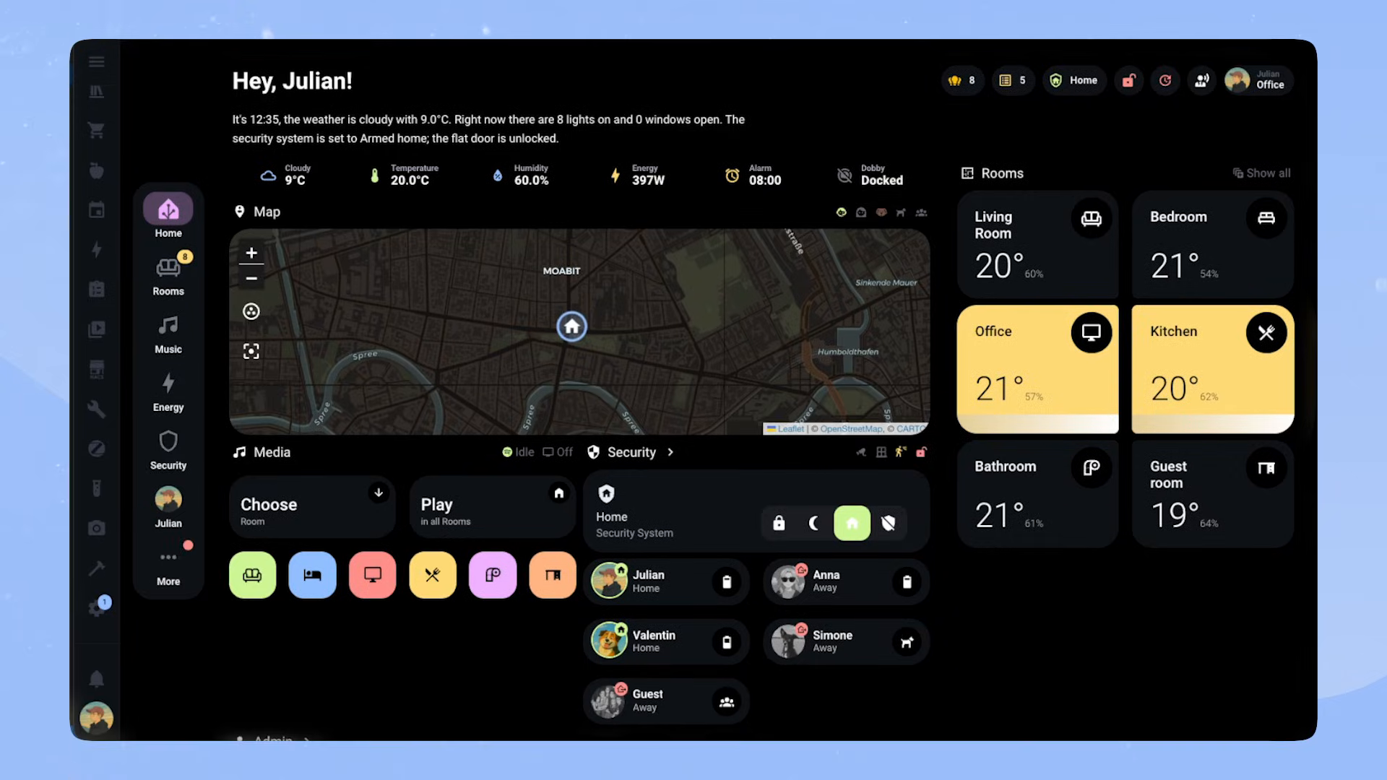
mouse_move(1214, 208)
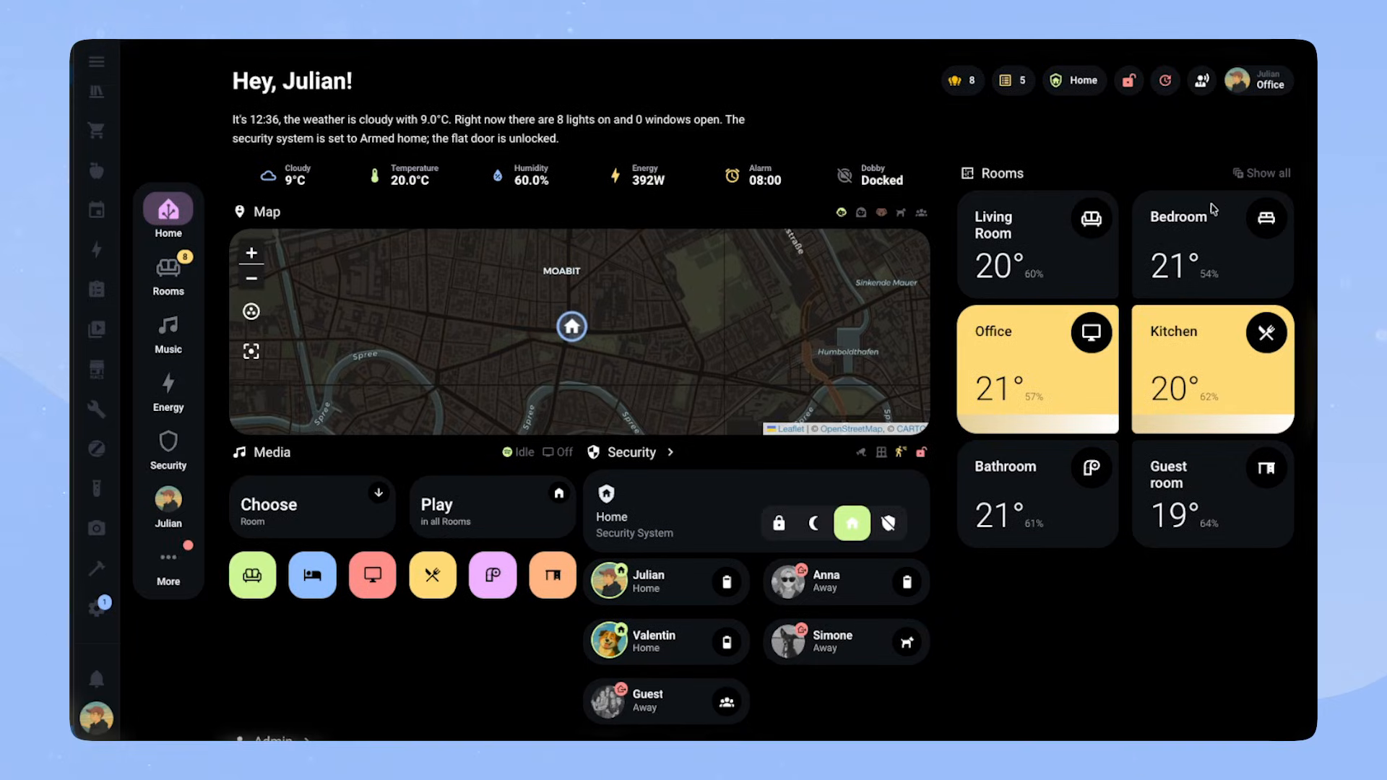
Open the Chores pop-up from the chores badge in the dashboard header
left_click(1012, 81)
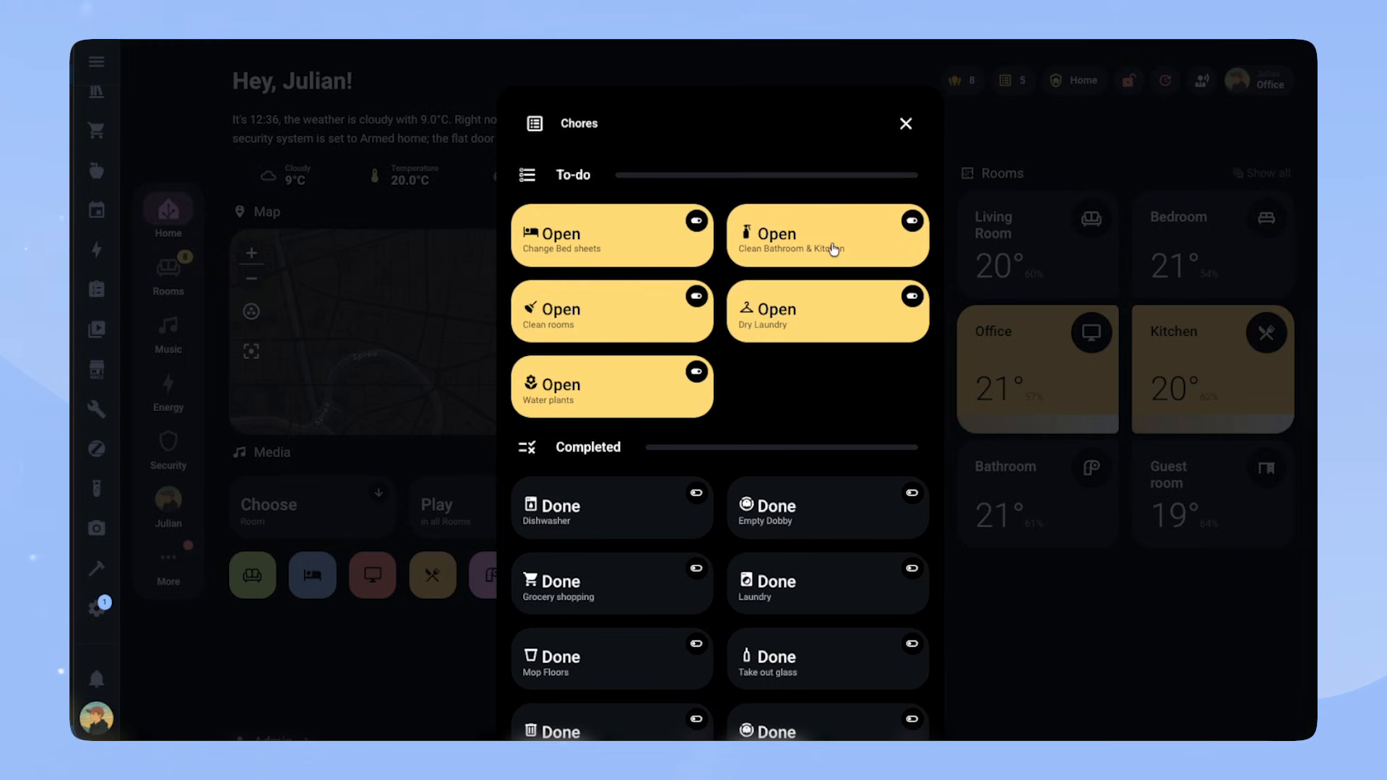
mouse_move(849, 241)
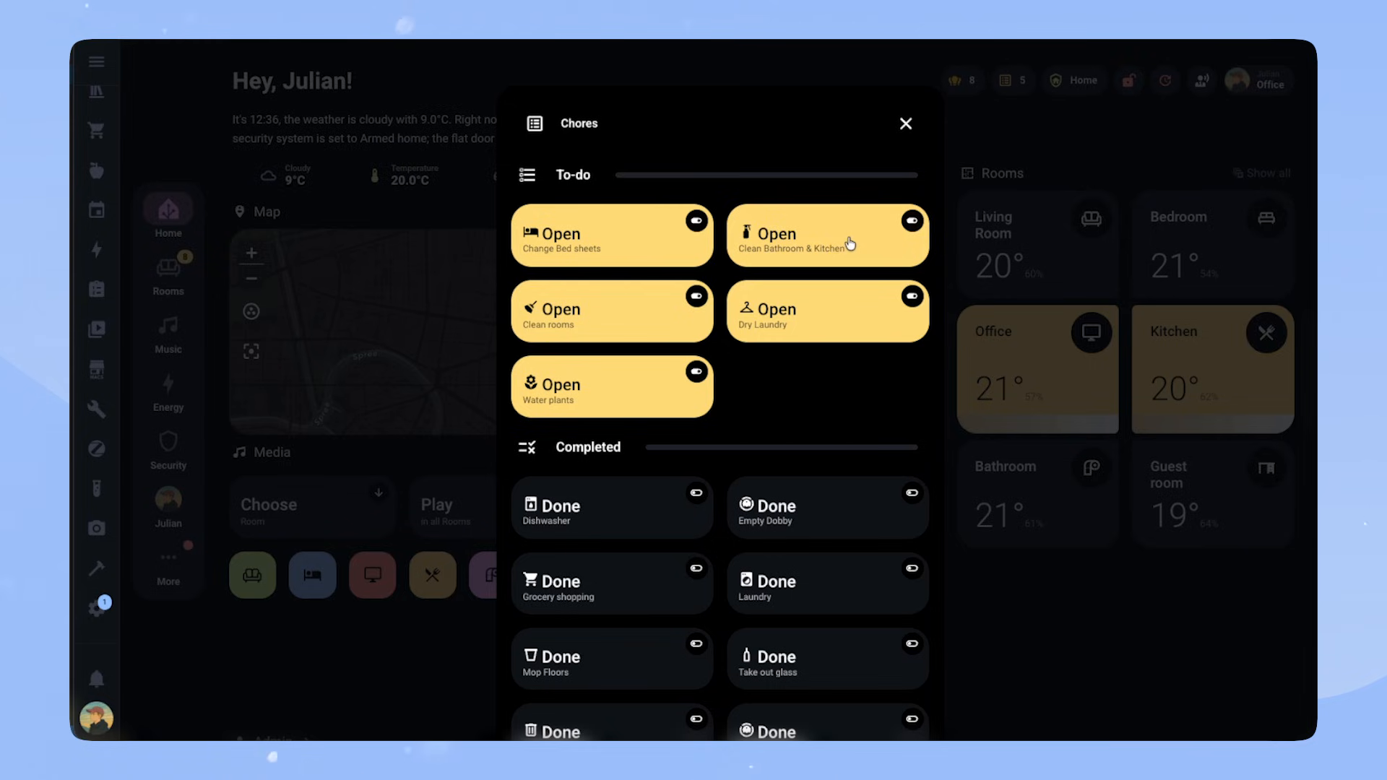
mouse_move(837, 369)
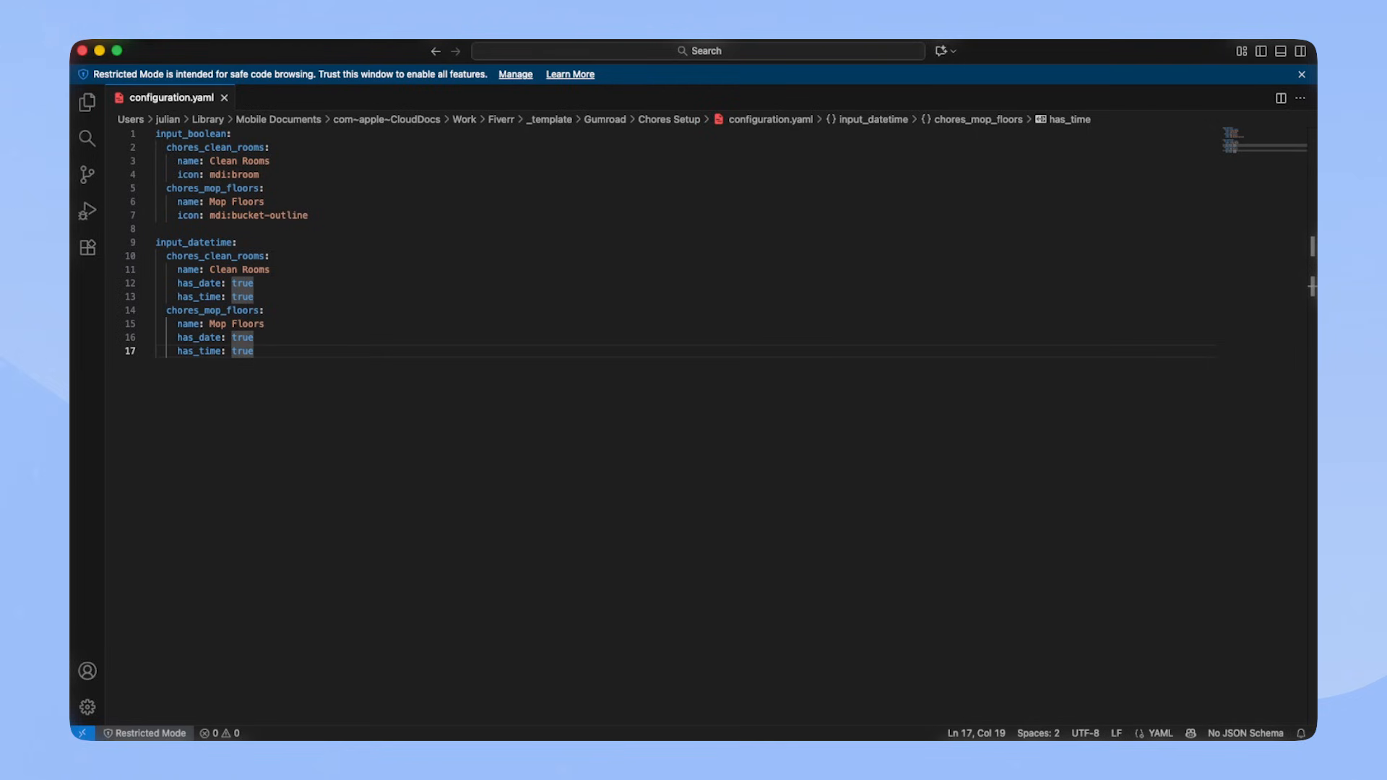
mouse_move(876, 523)
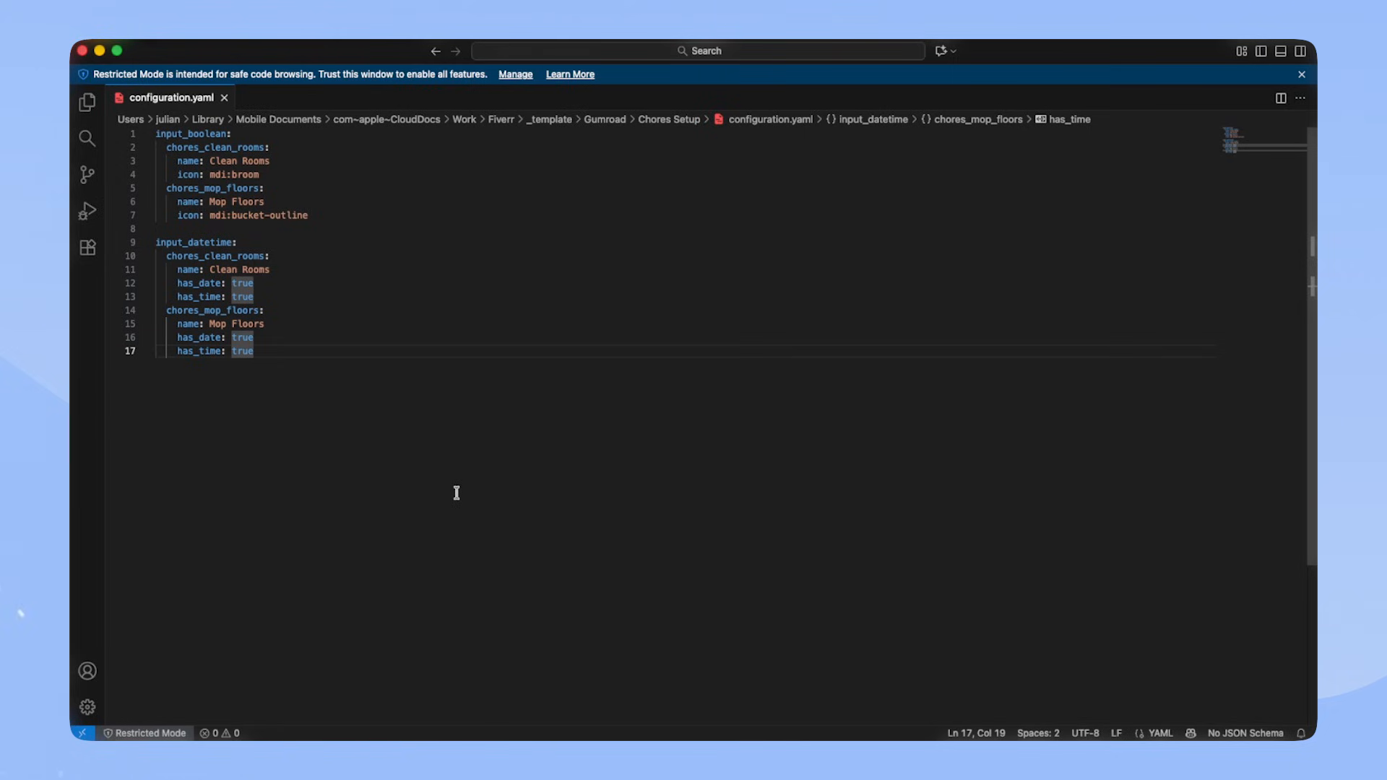
mouse_move(582, 458)
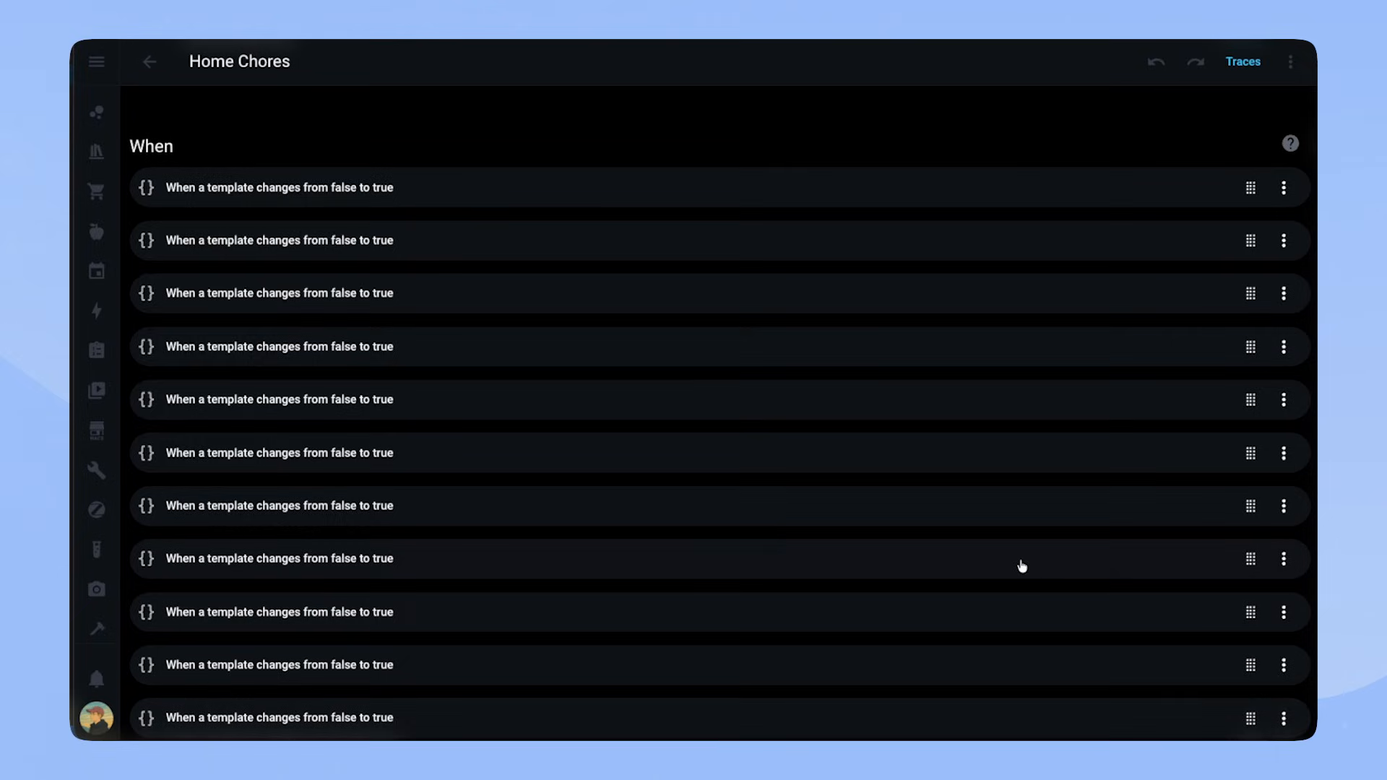
Scroll through the Home Chores automation's When triggers
scroll("down", 3)
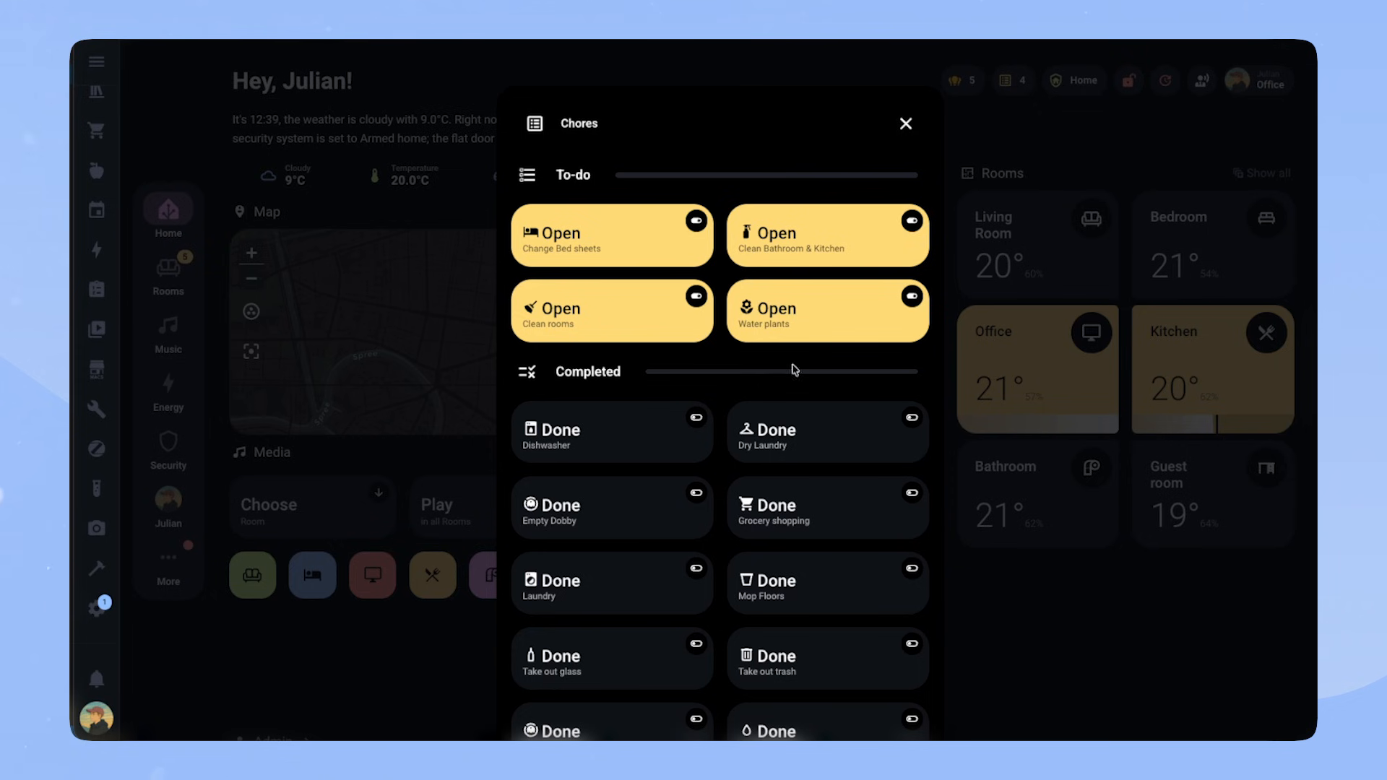
Edit the Chores pop-up card and reveal card 1's auto-entities YAML filtering chore booleans that are on
left_click(904, 123)
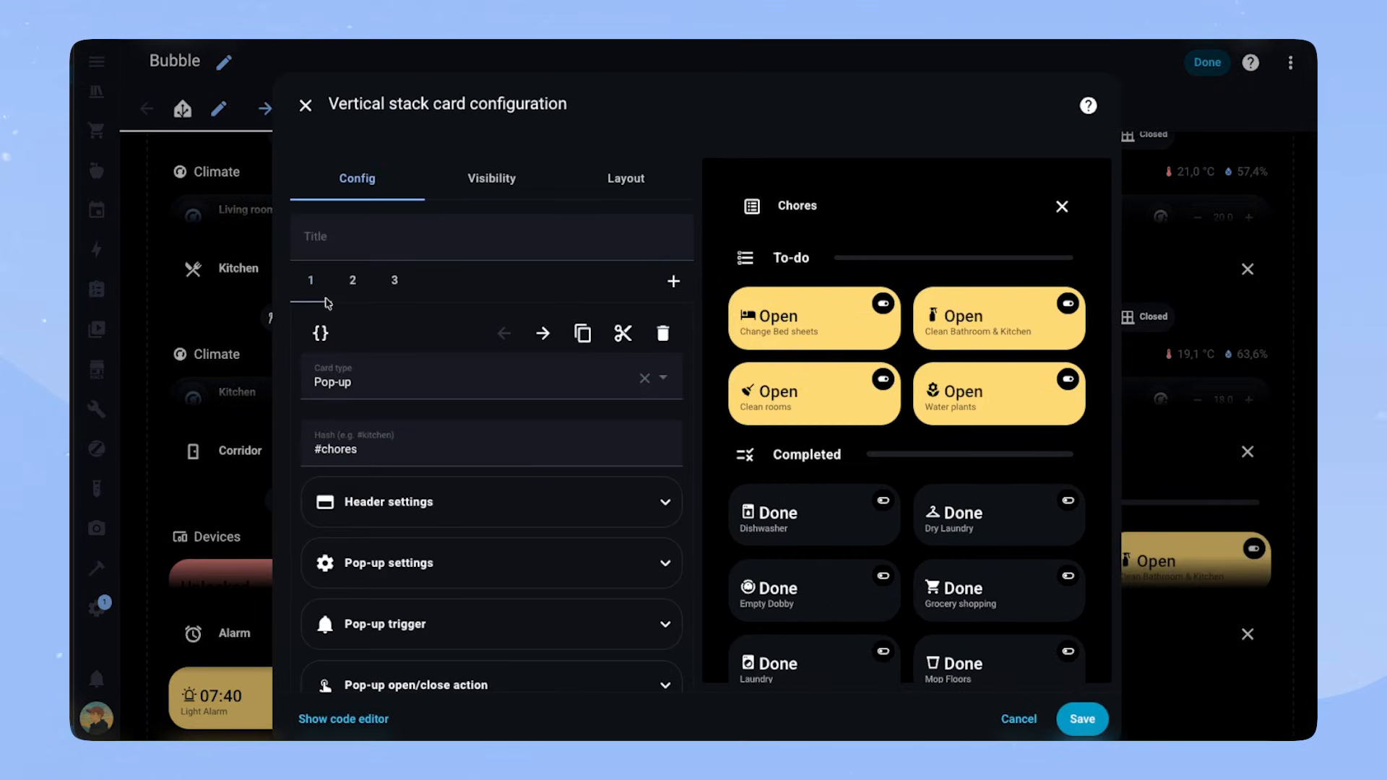
left_click(352, 281)
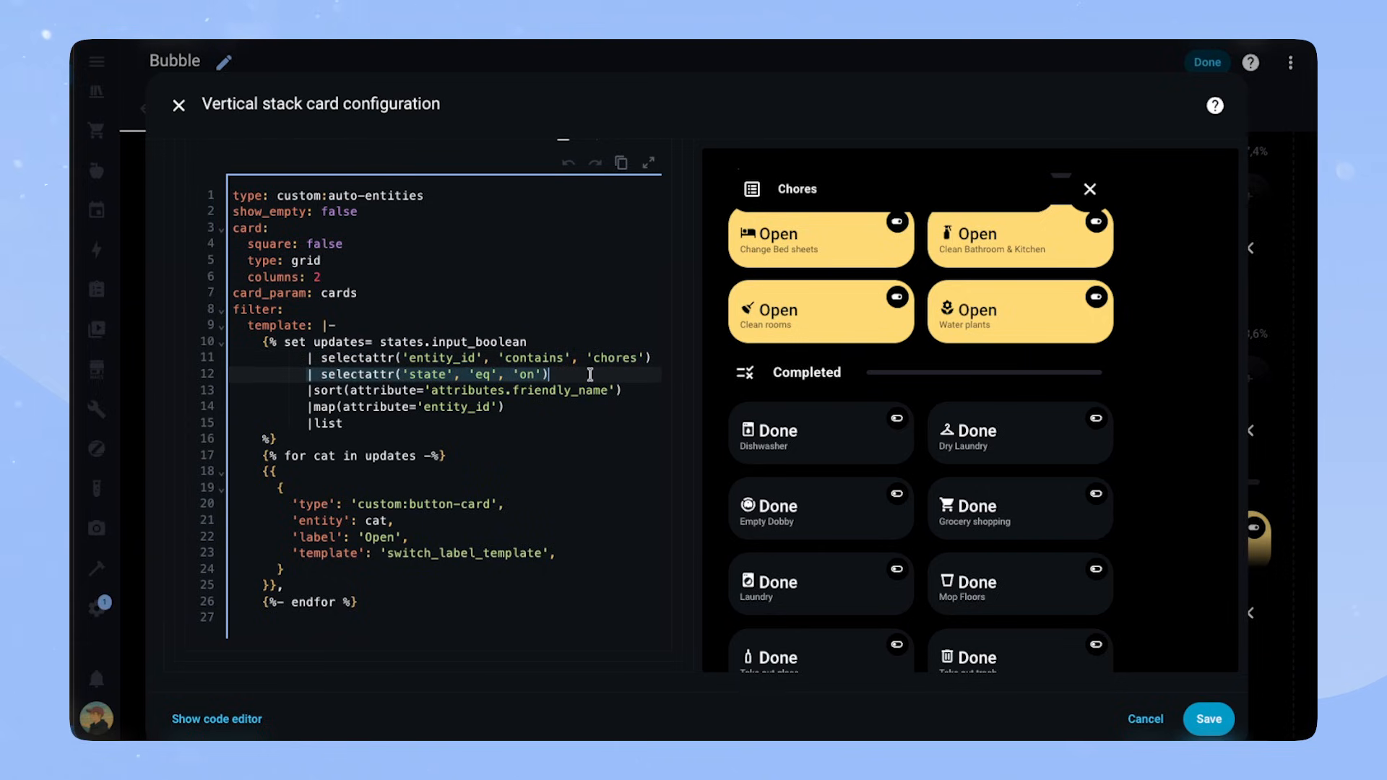
mouse_move(1238, 468)
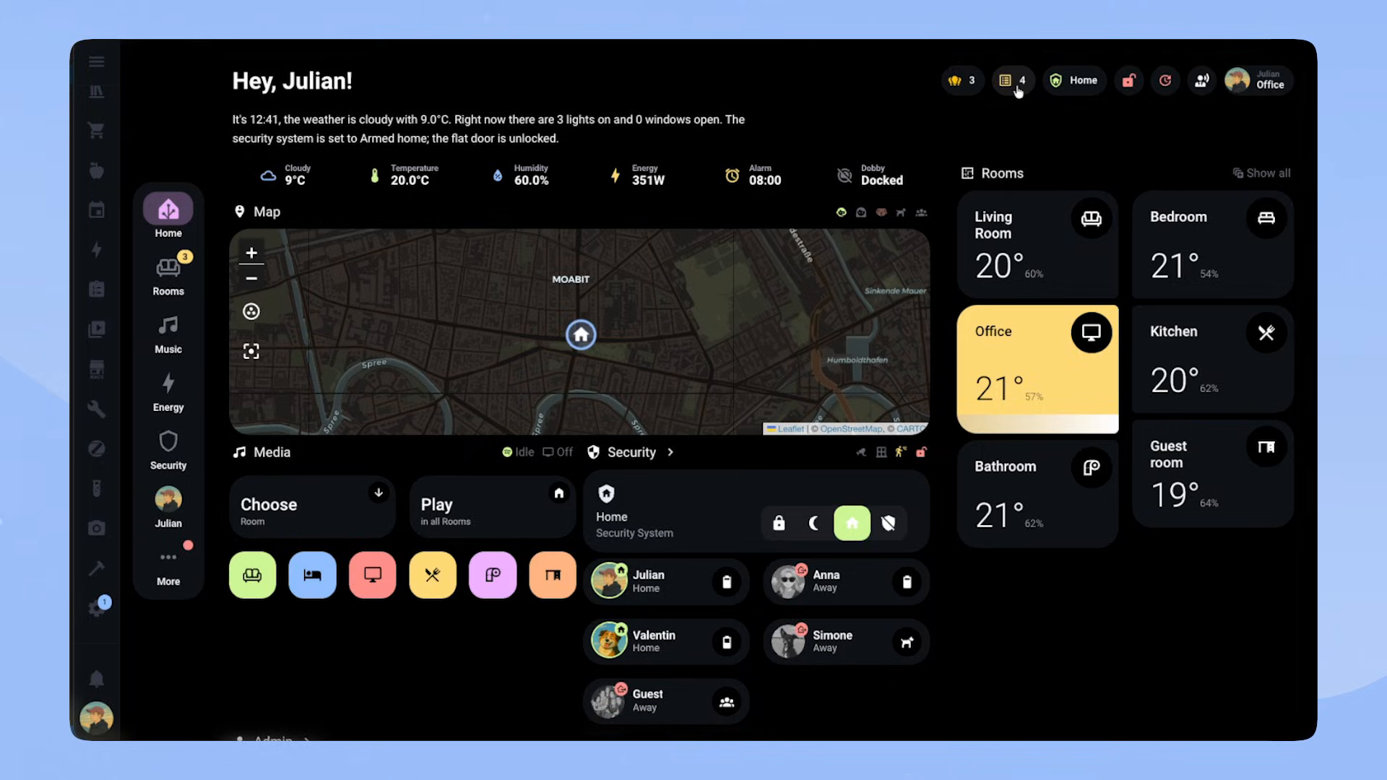
Reopen the Chores pop-up from the header badge, showing four open chores above completed ones
left_click(1012, 81)
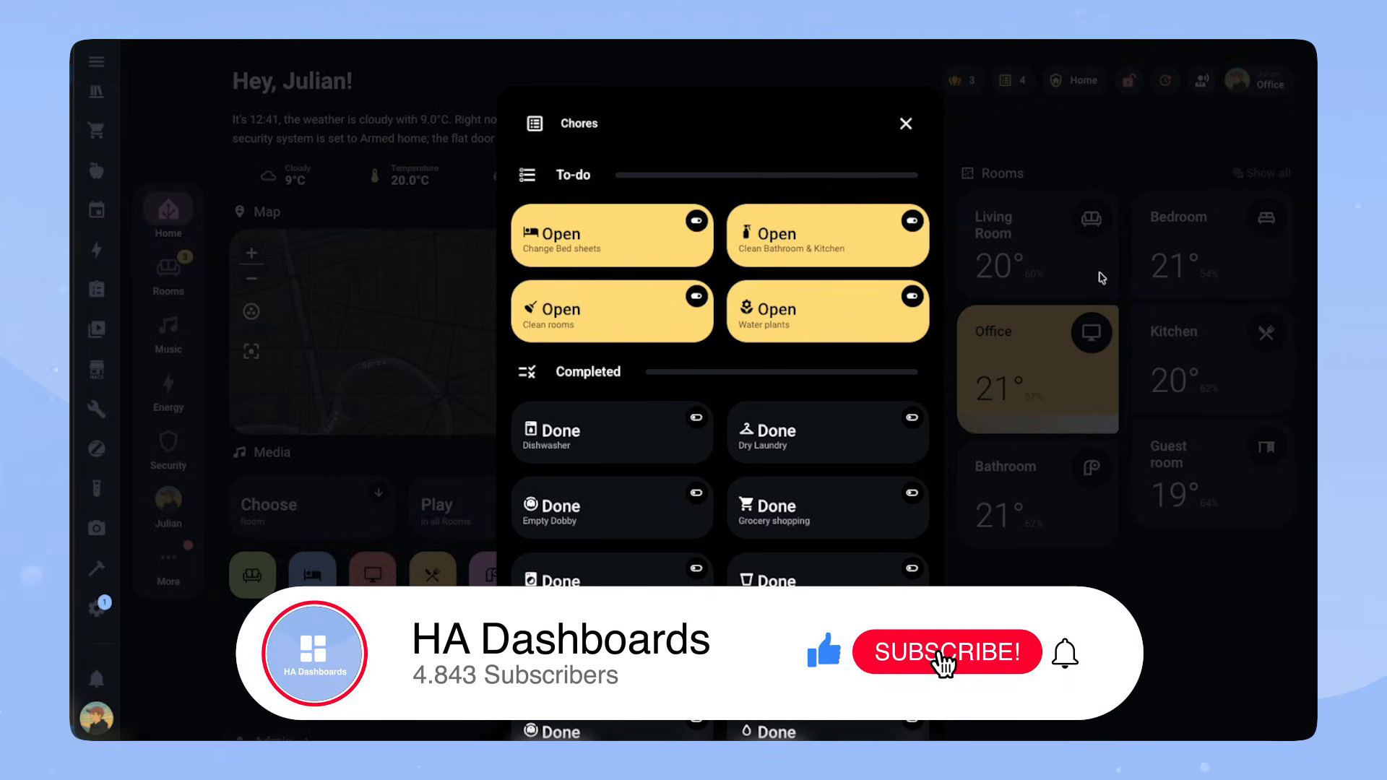
left_click(945, 653)
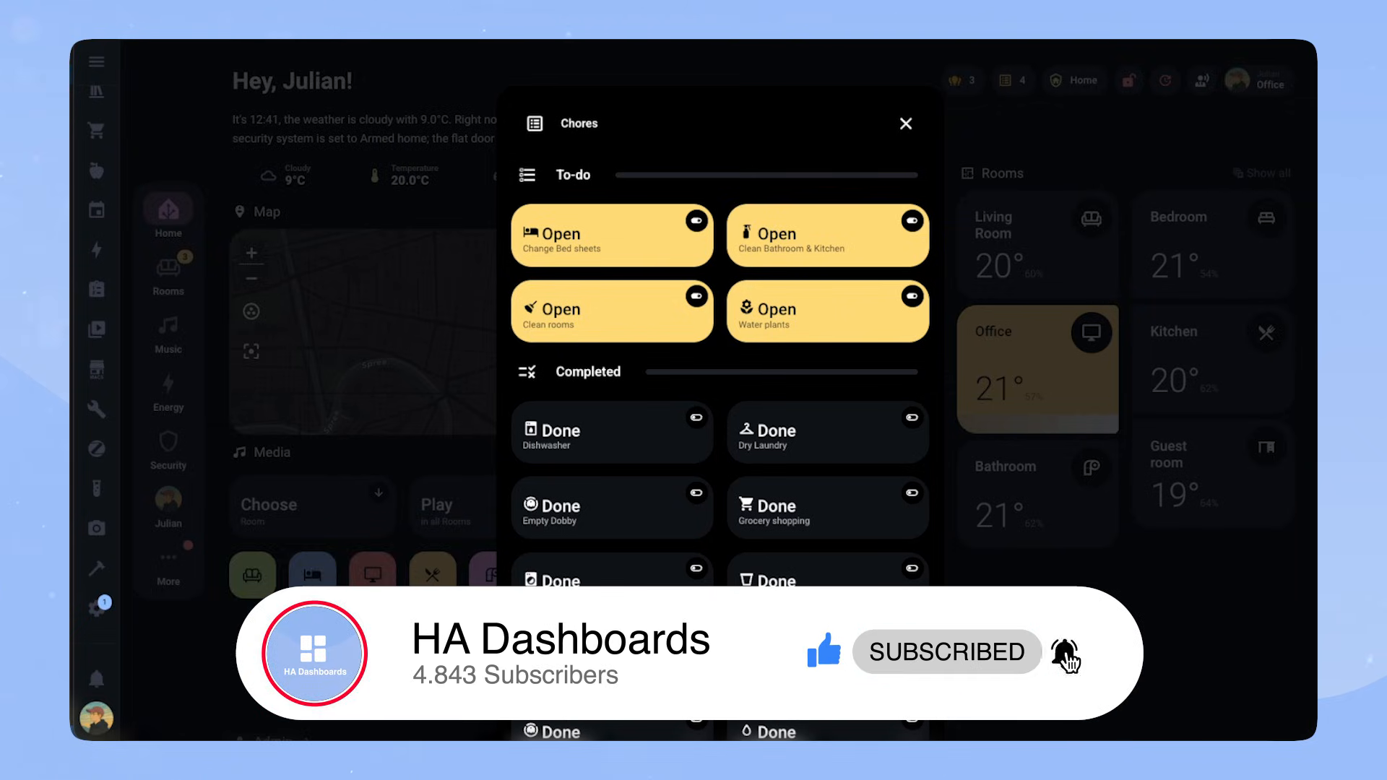